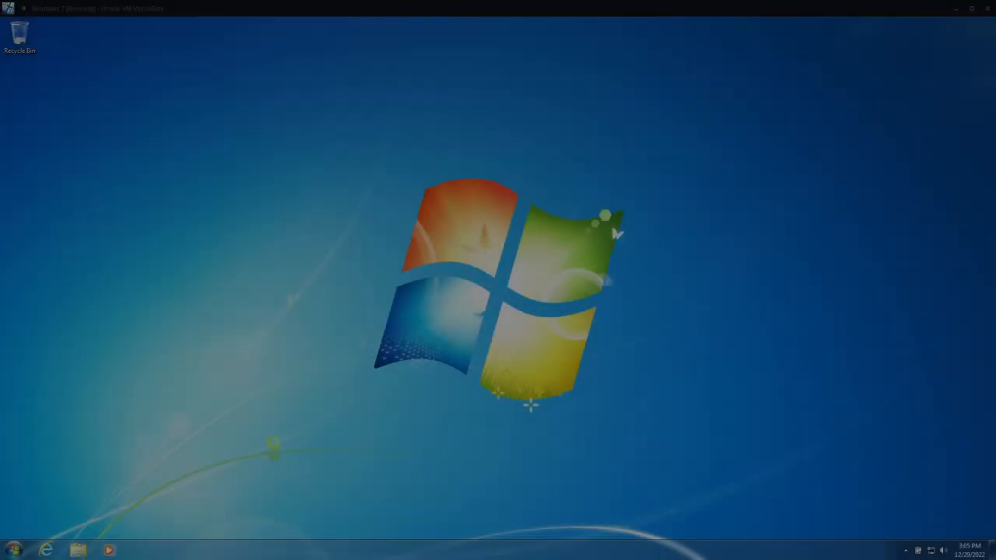
- Open the Start menu and bring up context options for two listed programs
click(12, 551)
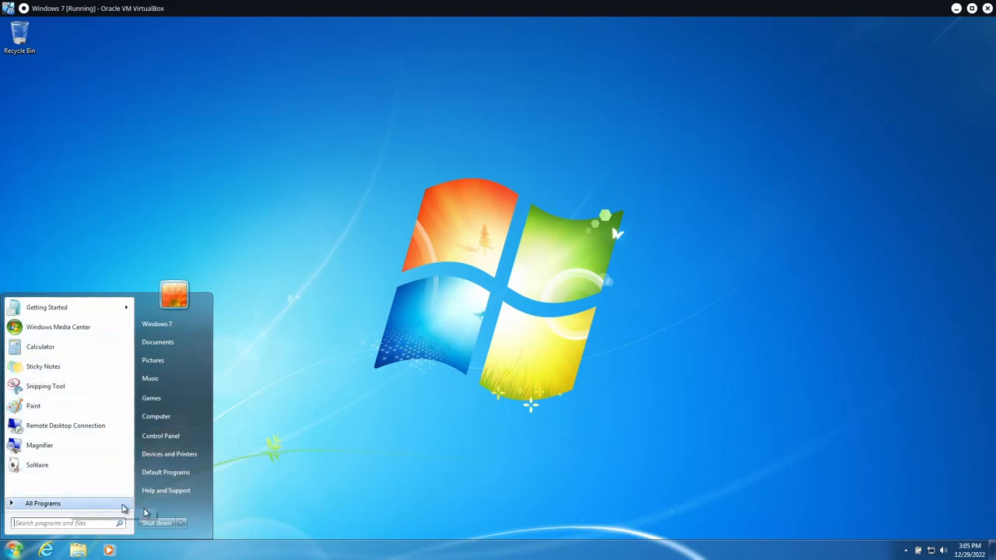
right_click(37, 464)
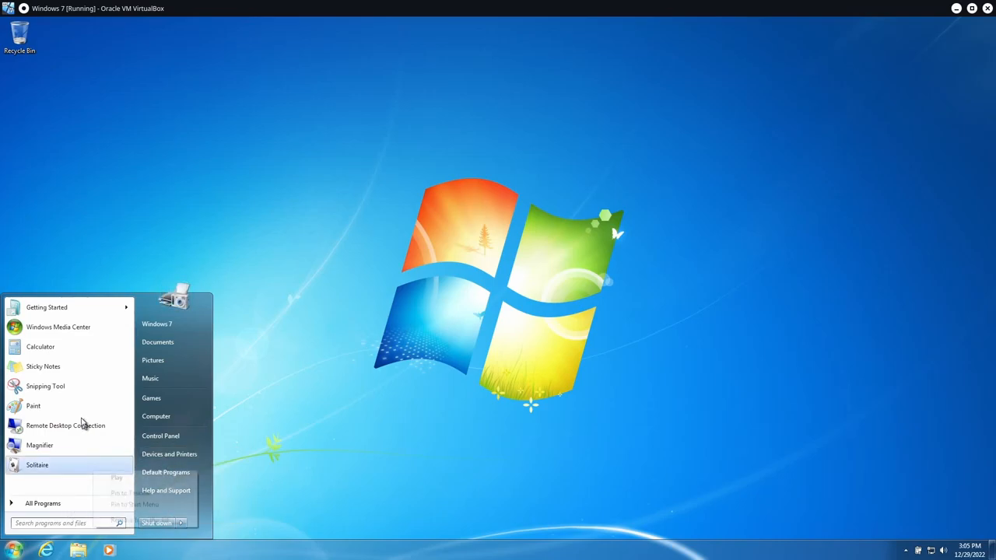
right_click(33, 406)
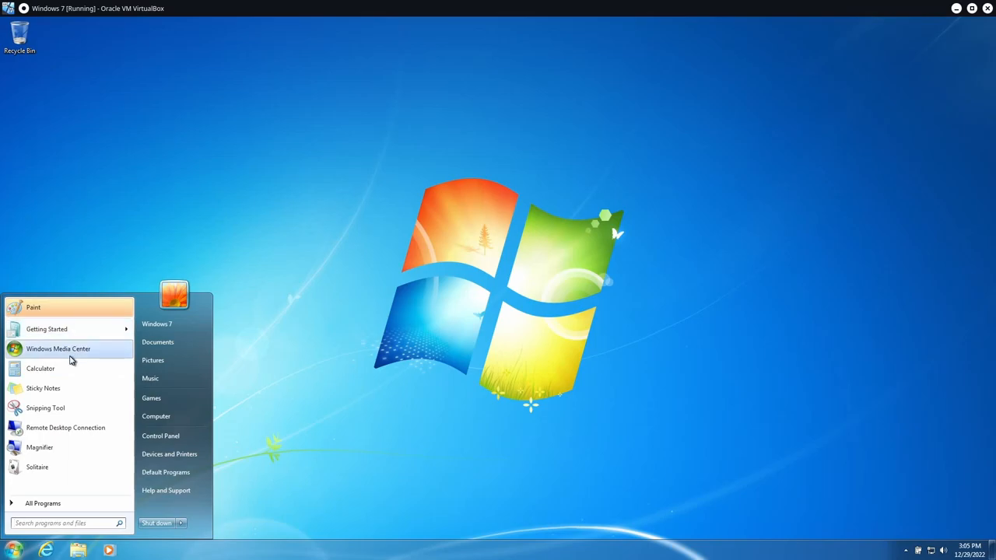
mouse_move(77, 360)
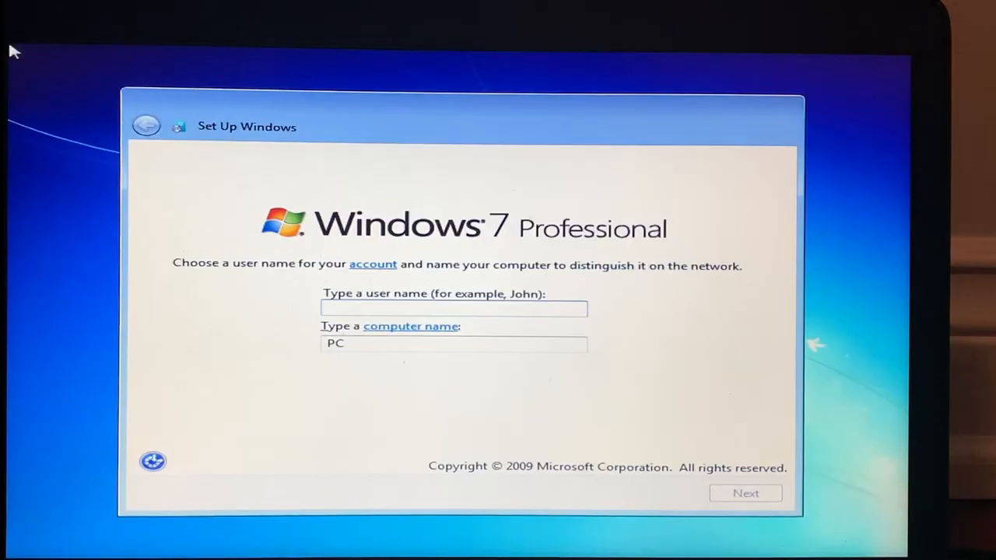
- Enter user name 'Ibr' and a password, then pick the time zone
text(Ibr)
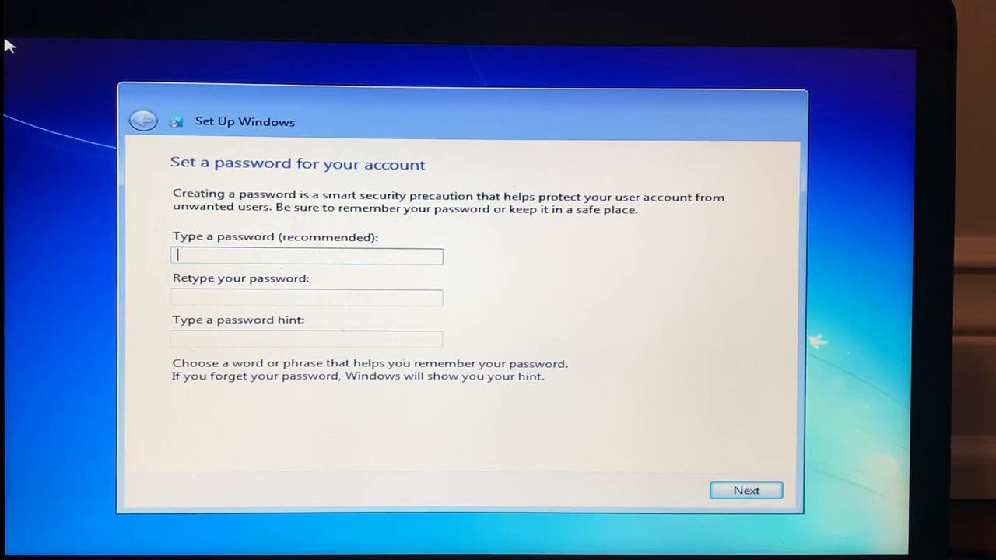
text(password)
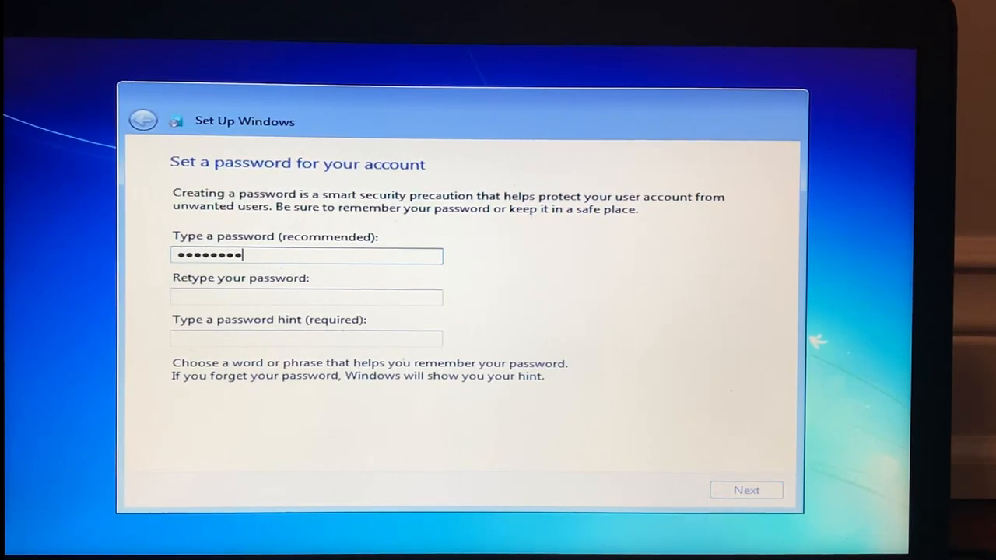
text(••••••)
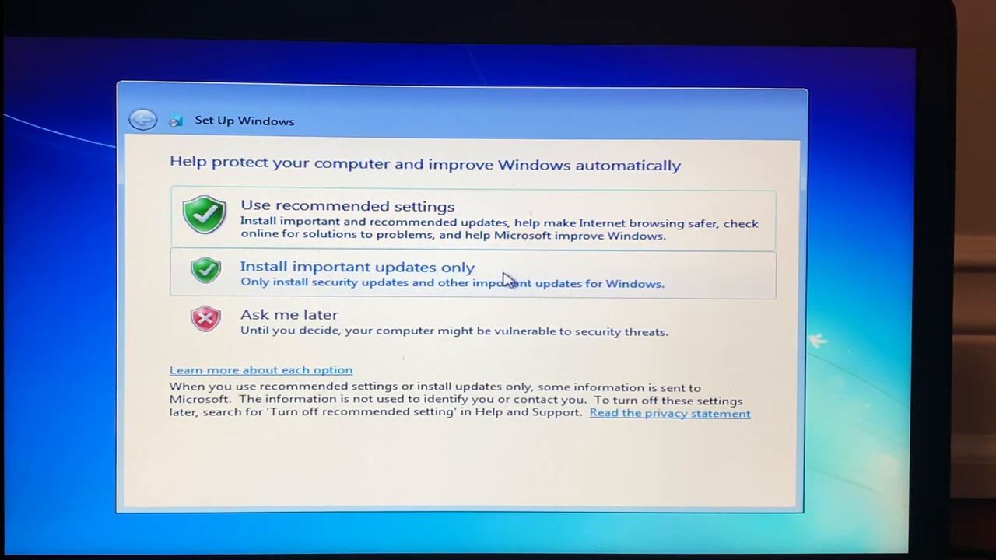
mouse_move(517, 277)
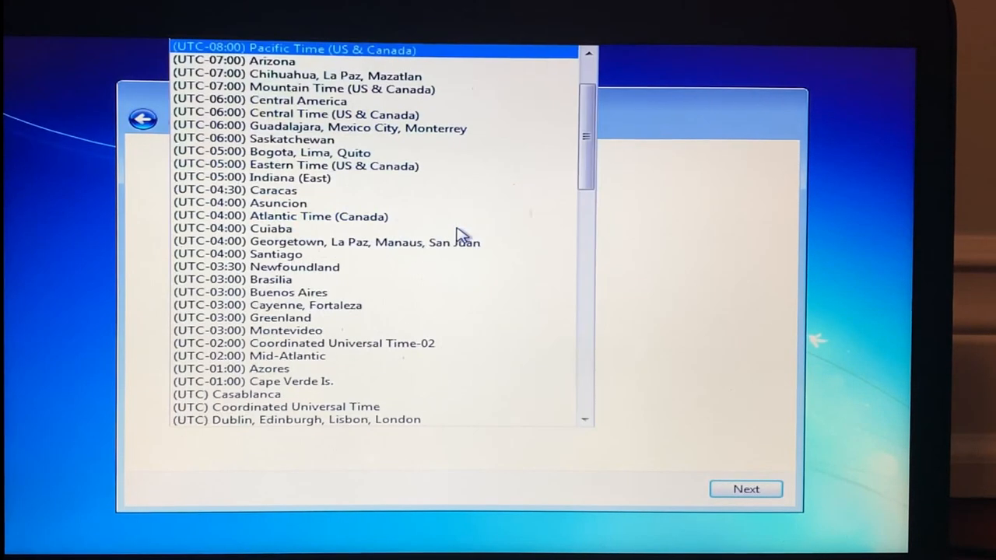
click(251, 177)
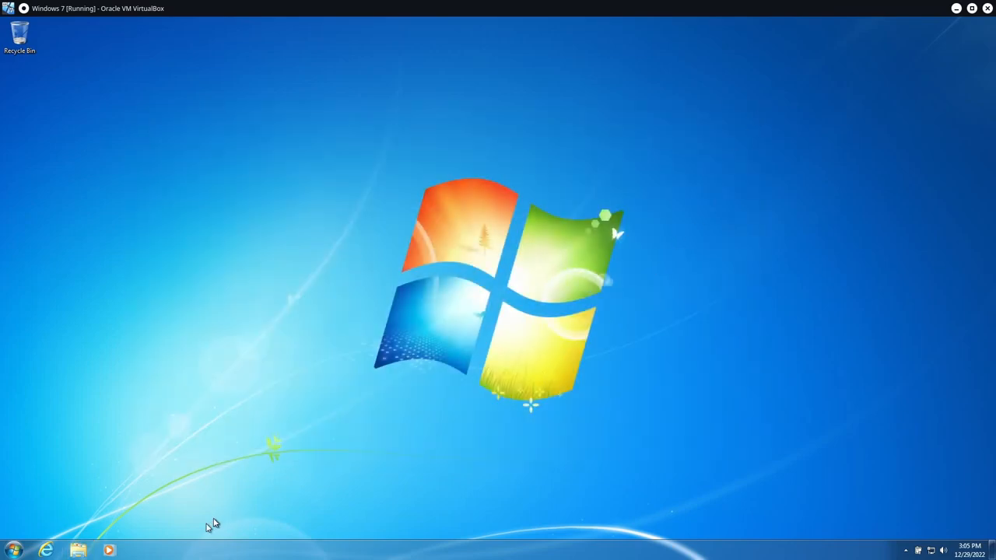
- Bring up the taskbar and Start menu properties and move the dialog aside
click(12, 551)
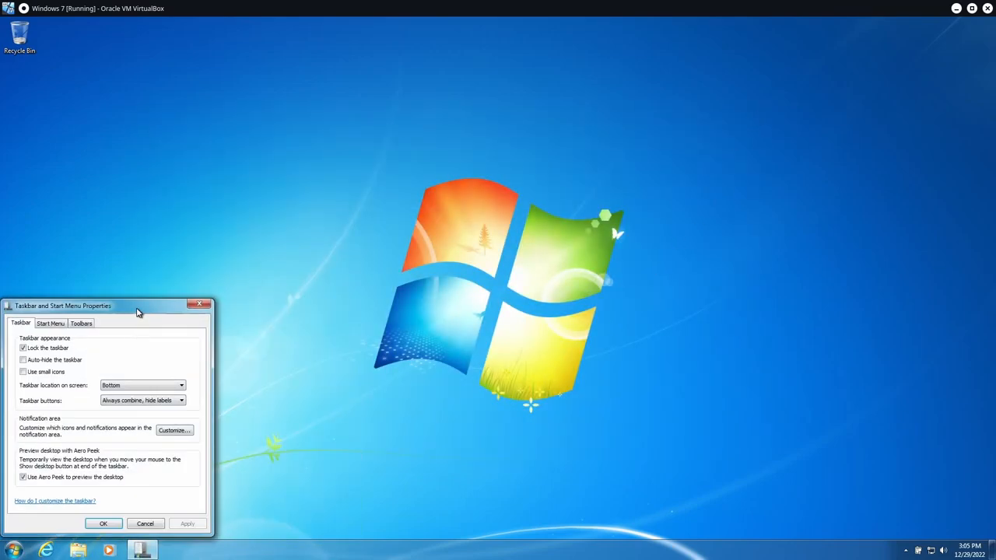
drag(137, 306, 144, 285)
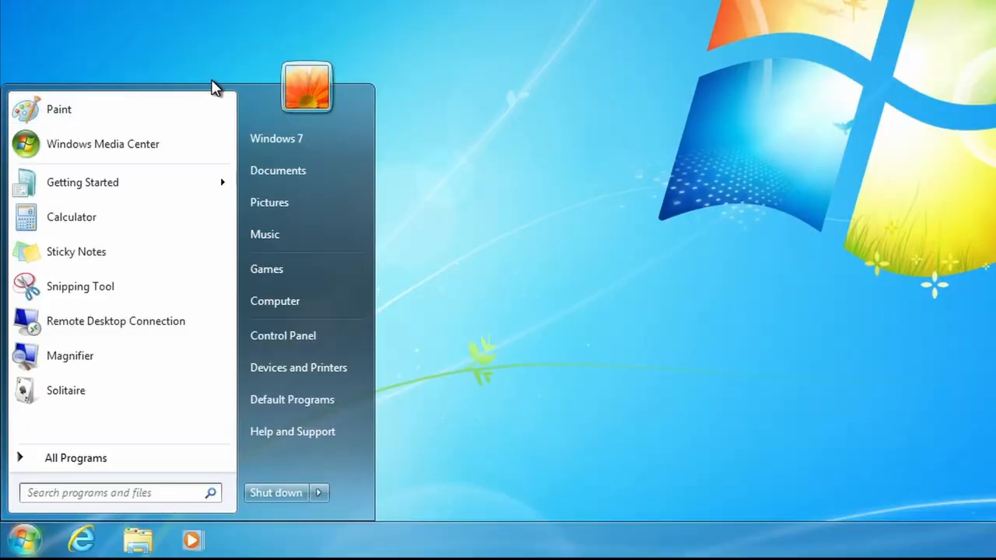
- Show All Programs and view options for the Windows Media Center entry
click(76, 457)
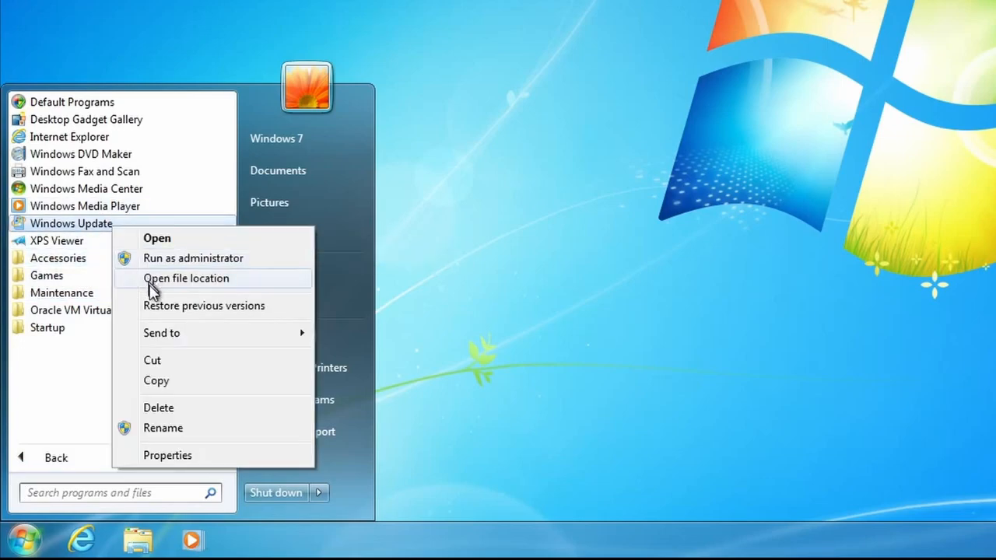
mouse_move(182, 413)
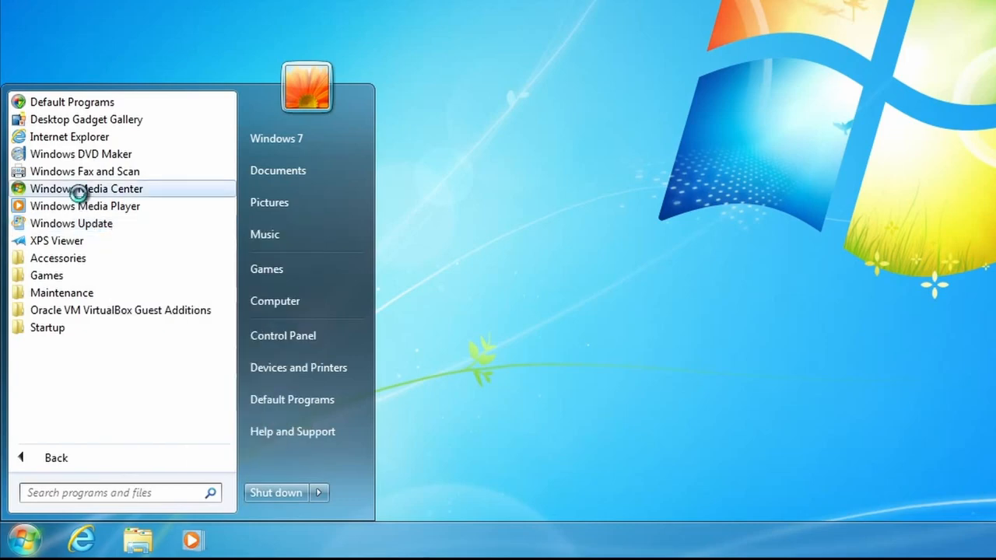
right_click(86, 188)
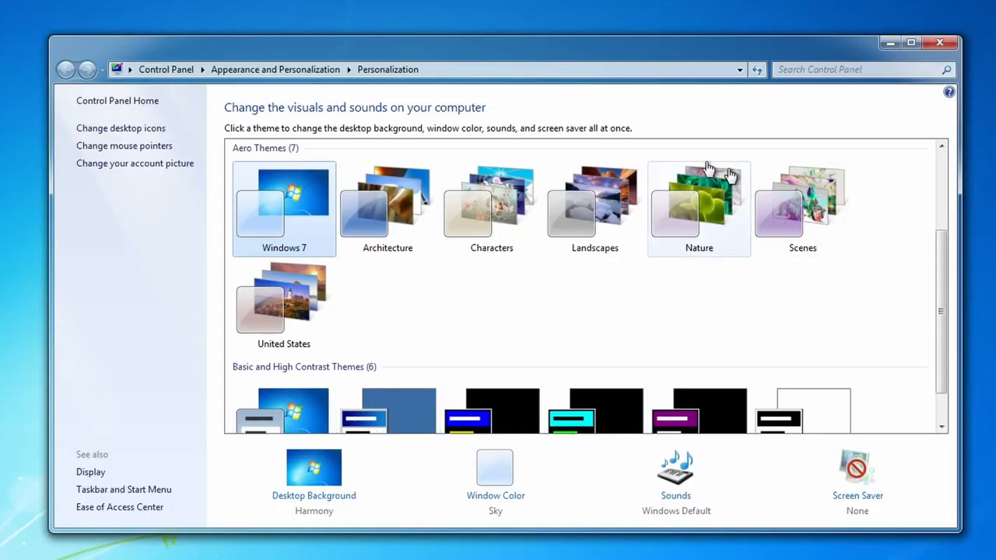
- Apply the Architecture, Characters and Landscapes themes, then show the Computer entry's options
click(388, 206)
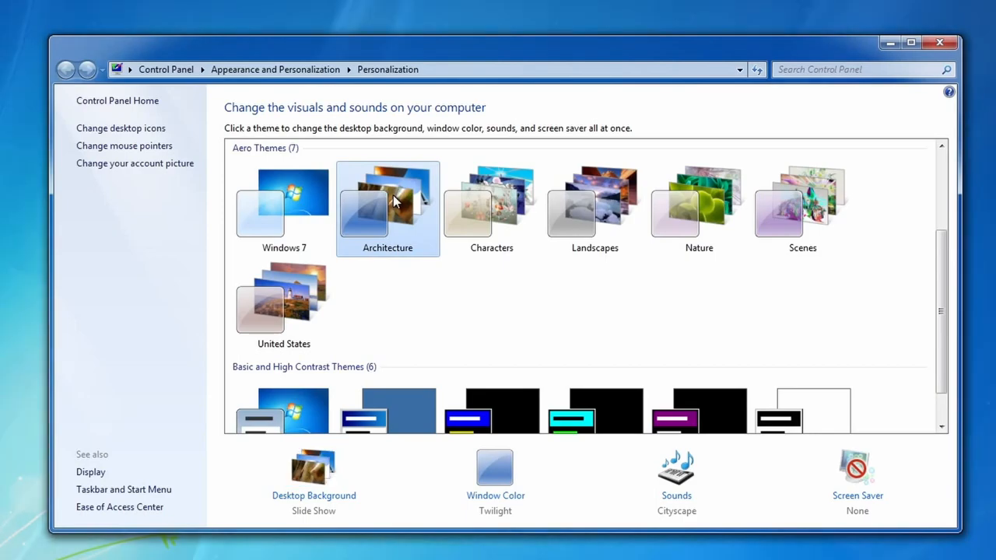
click(491, 207)
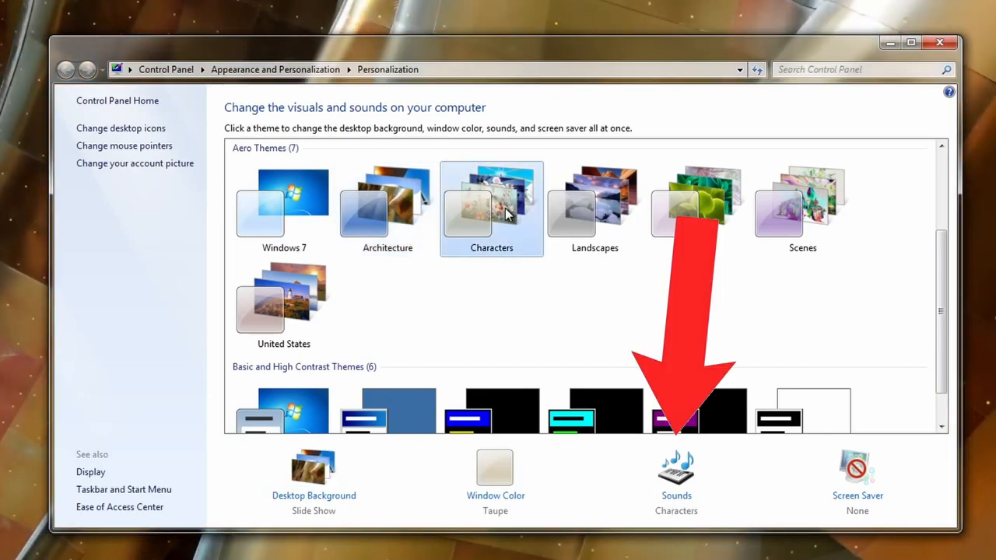
click(595, 203)
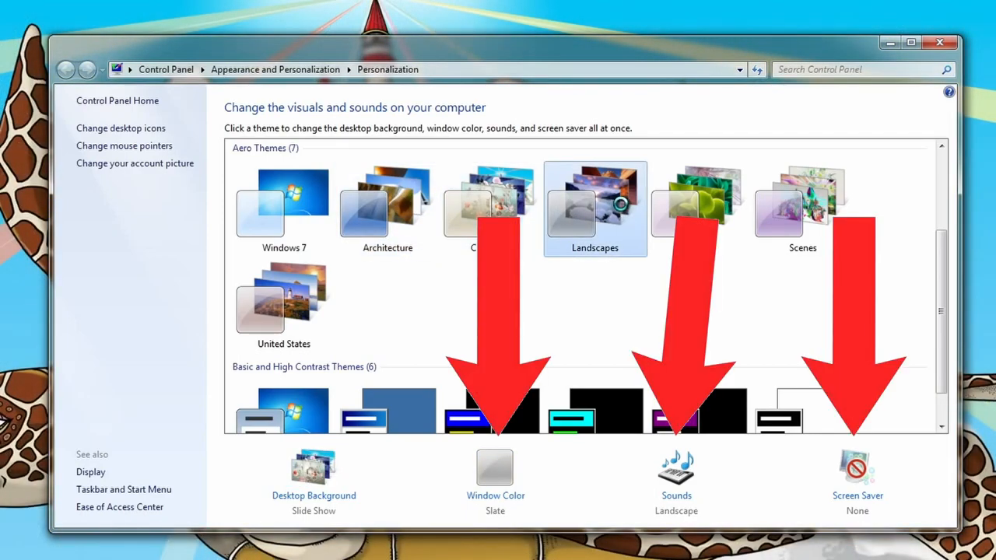
click(124, 490)
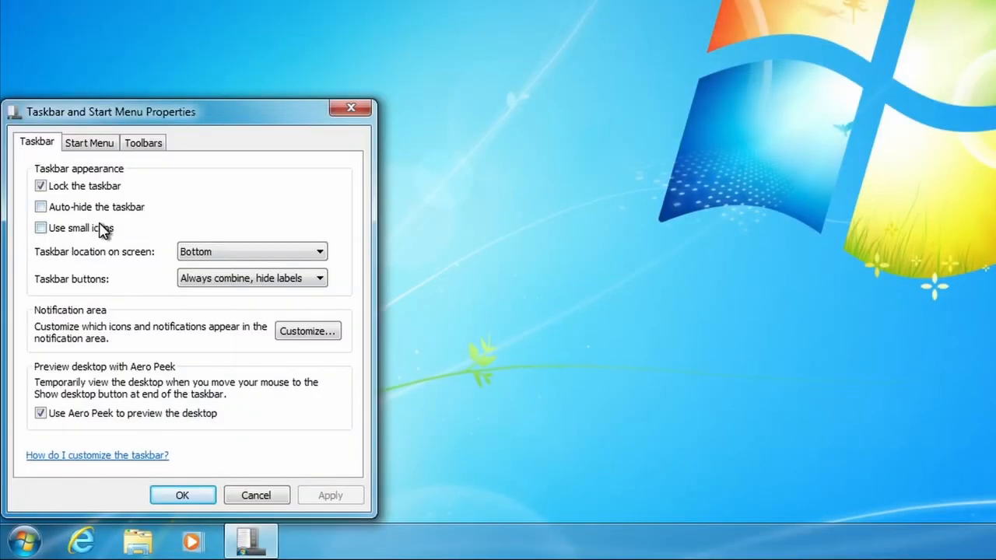
click(40, 228)
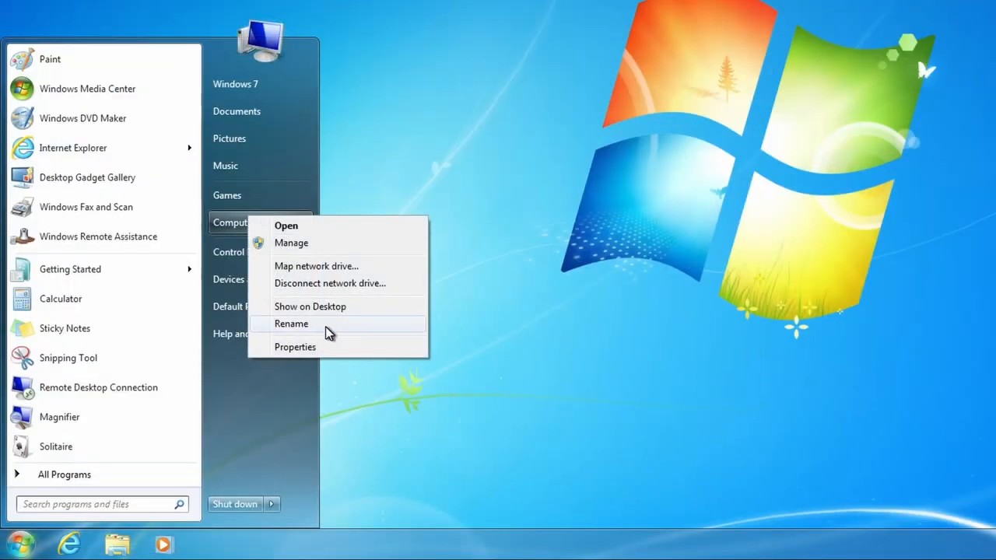
- Choose Rename on the Computer entry and type the new name 'compo'
click(291, 324)
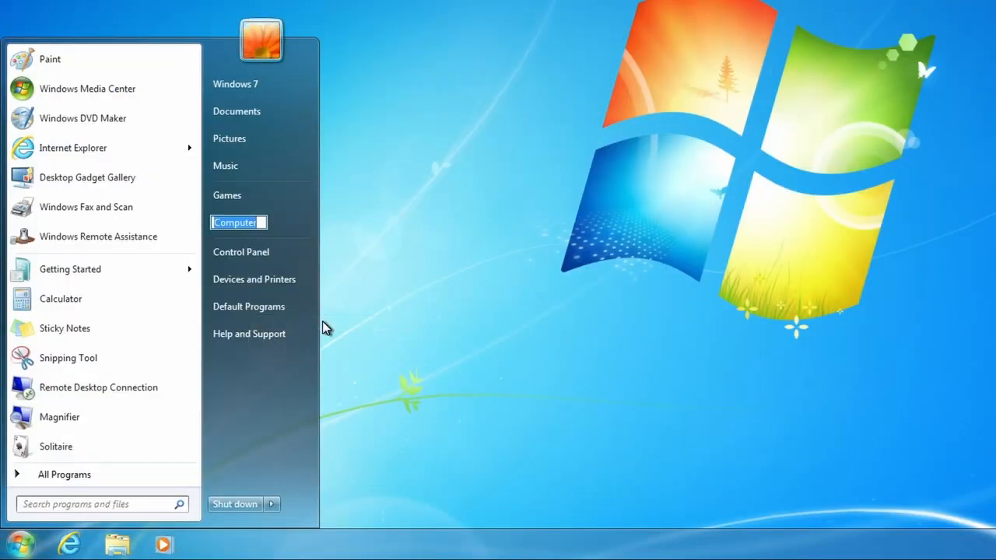
text(kom)
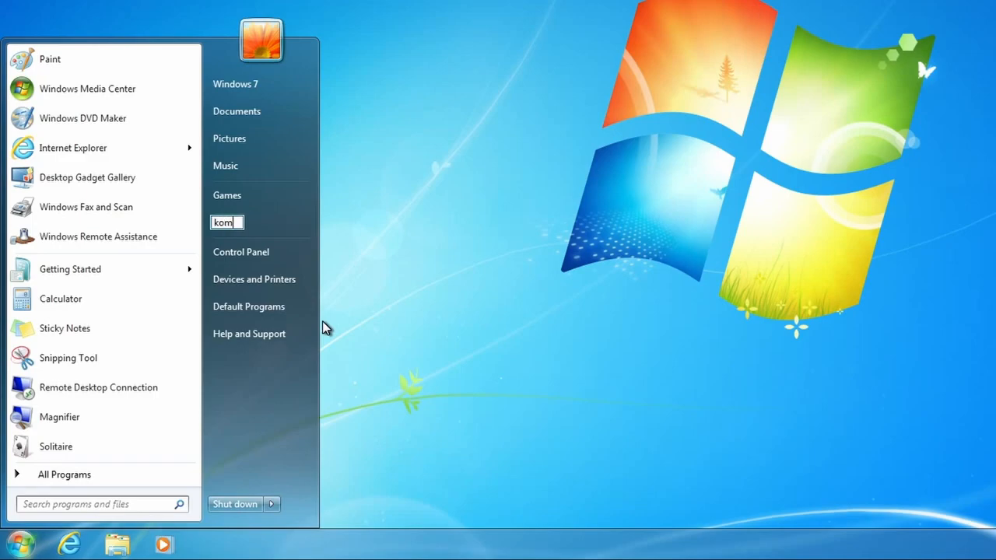
text(po)
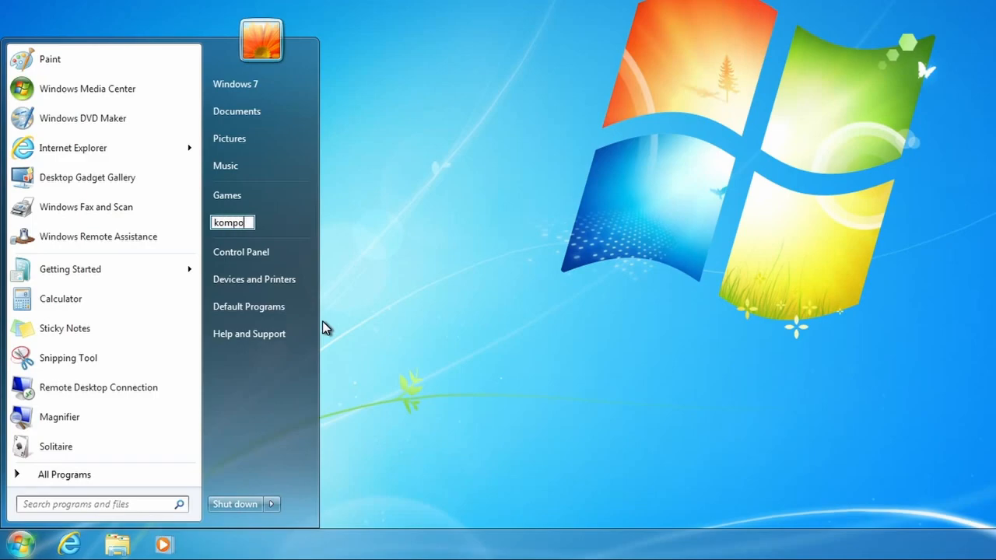
text(compo)
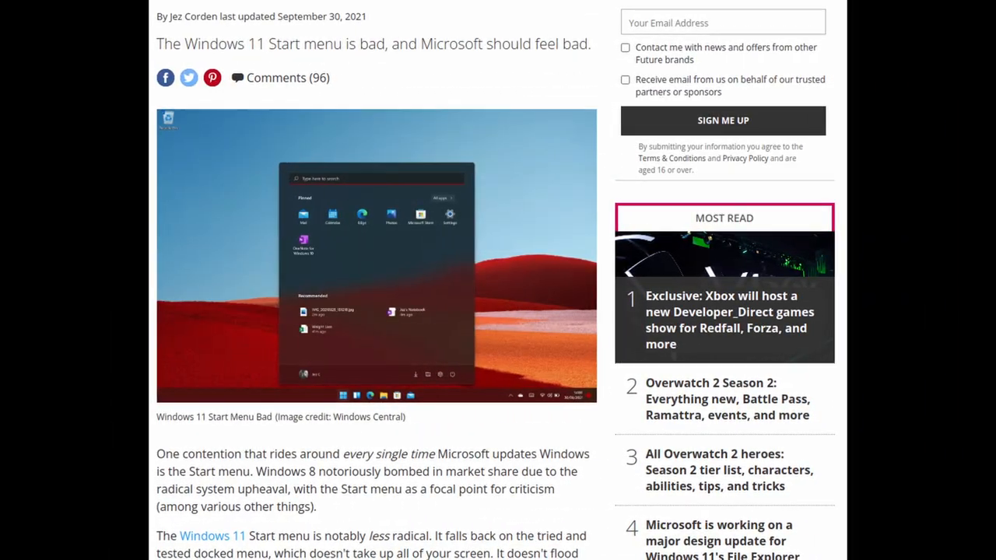
scroll(down, 3)
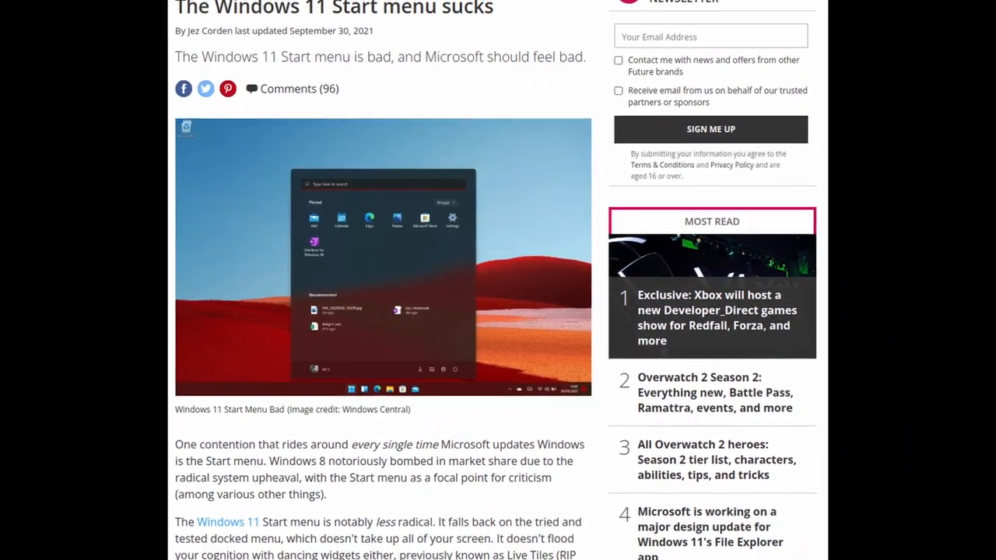
scroll(down, 3)
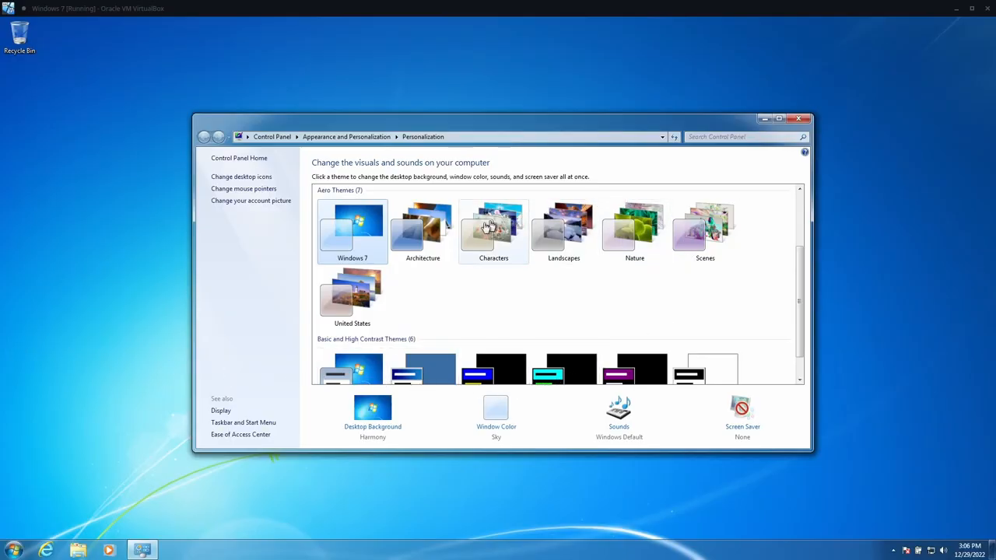
- Begin creating a homegroup from the Network and Sharing Center
click(423, 230)
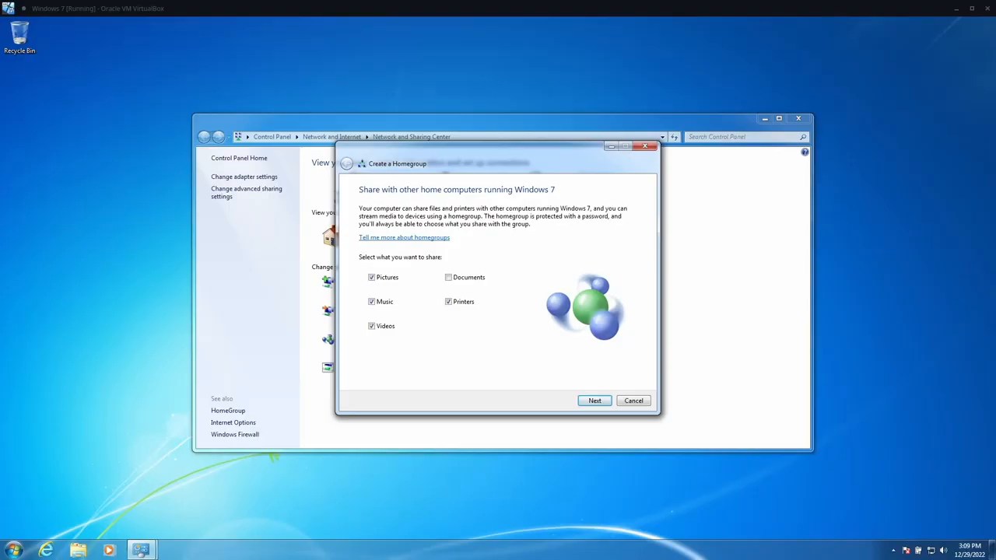
mouse_move(372, 345)
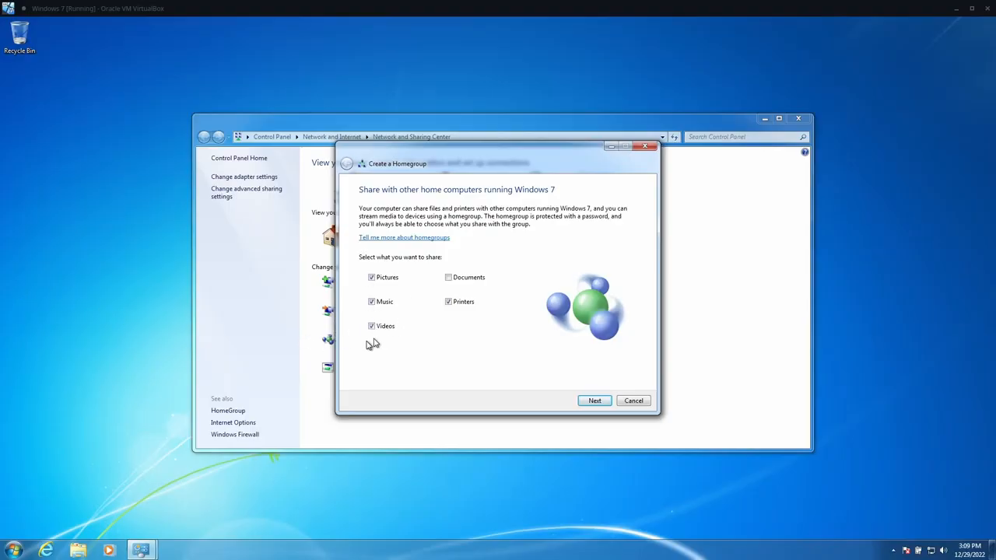
mouse_move(461, 289)
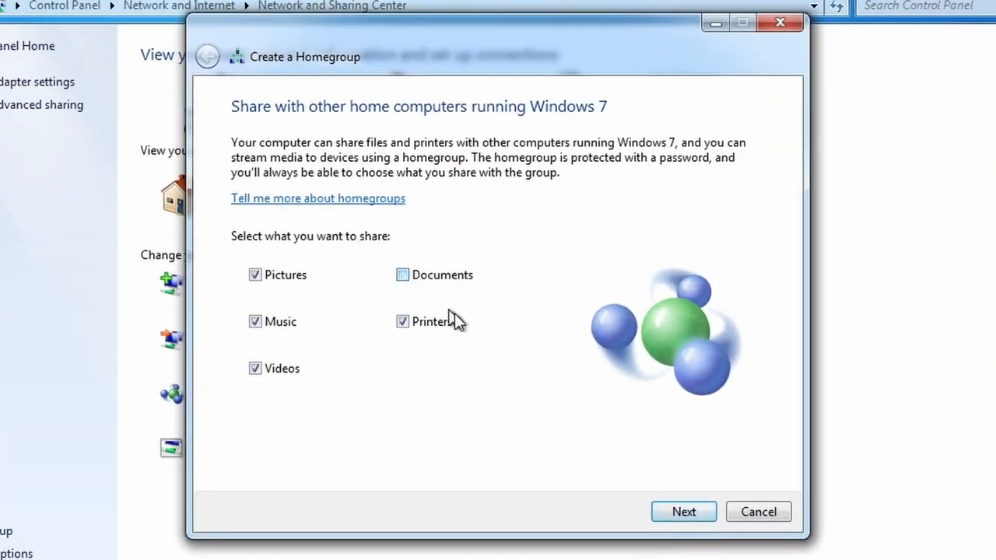
click(683, 511)
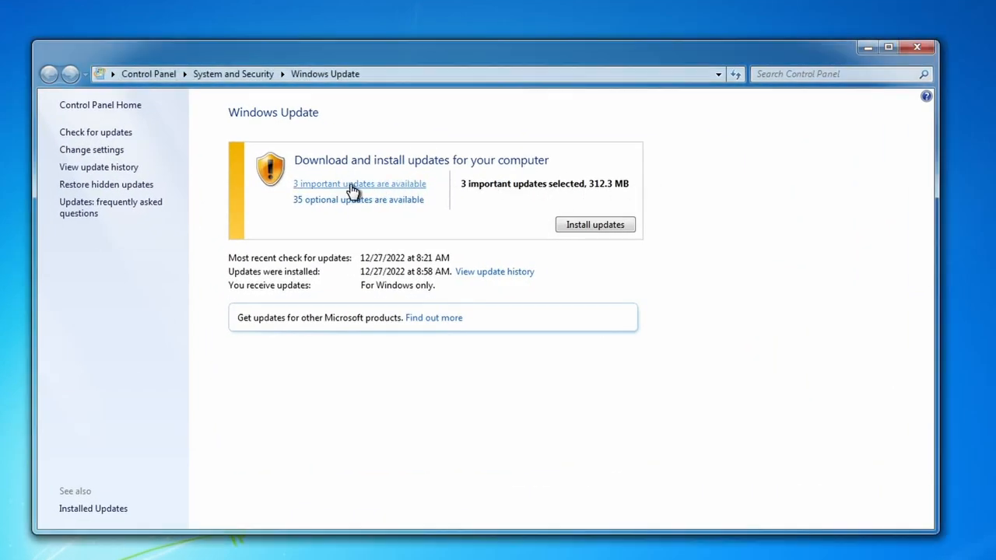
- Open the list of 3 important updates (312.3 MB) in Windows Update
click(359, 184)
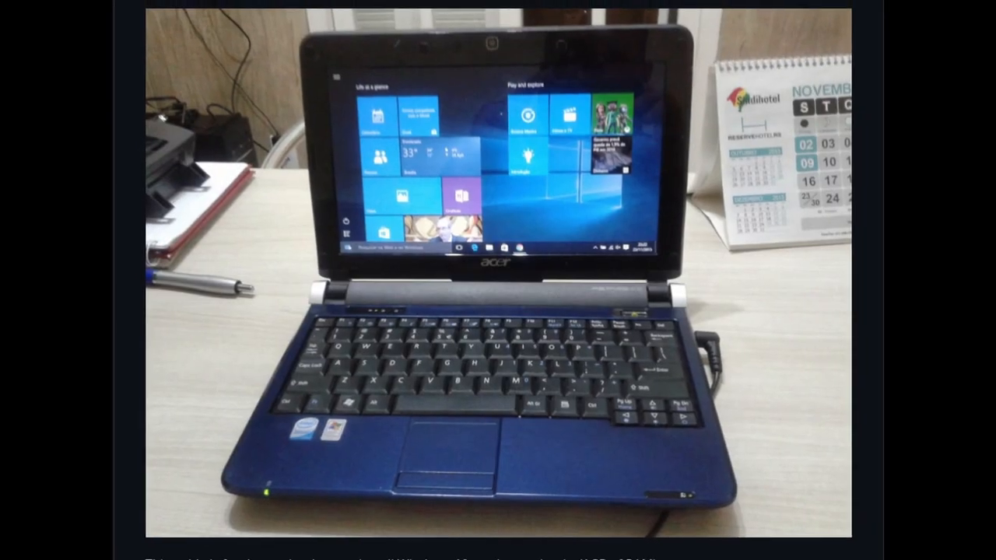
- Scroll while viewing CPU and memory usage on Task Manager's Performance tab
scroll(up, 3)
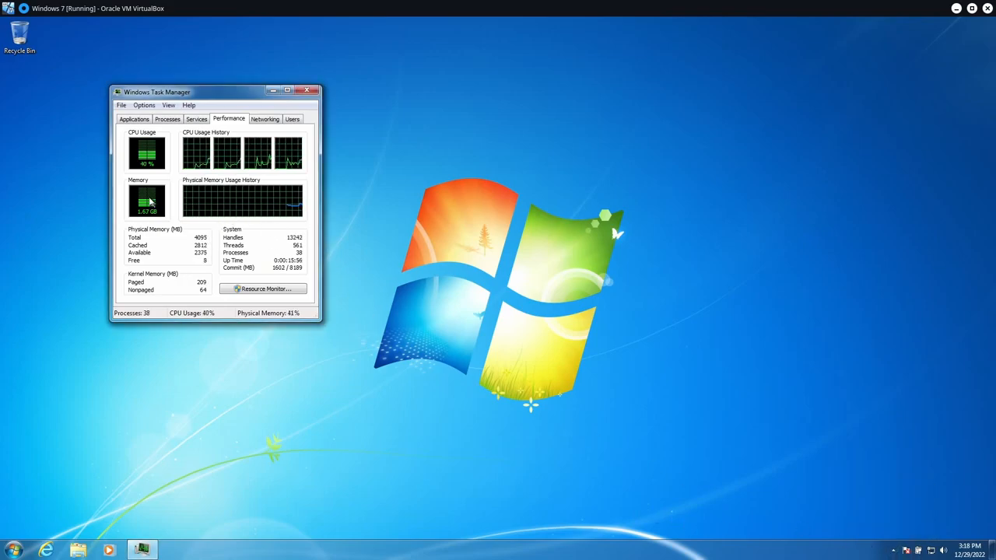
mouse_move(7, 293)
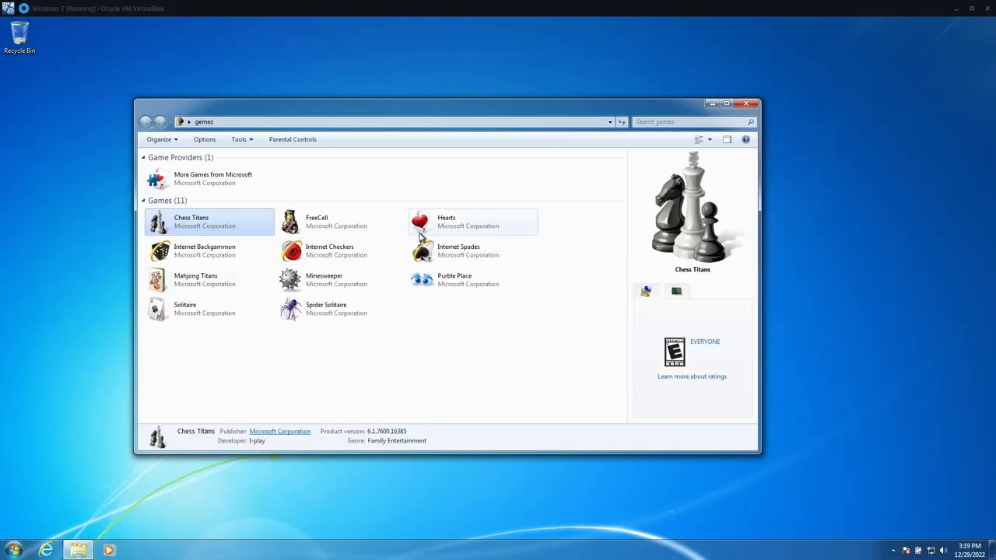
- View FreeCell's details, then launch Purble Place from Games Explorer
click(337, 222)
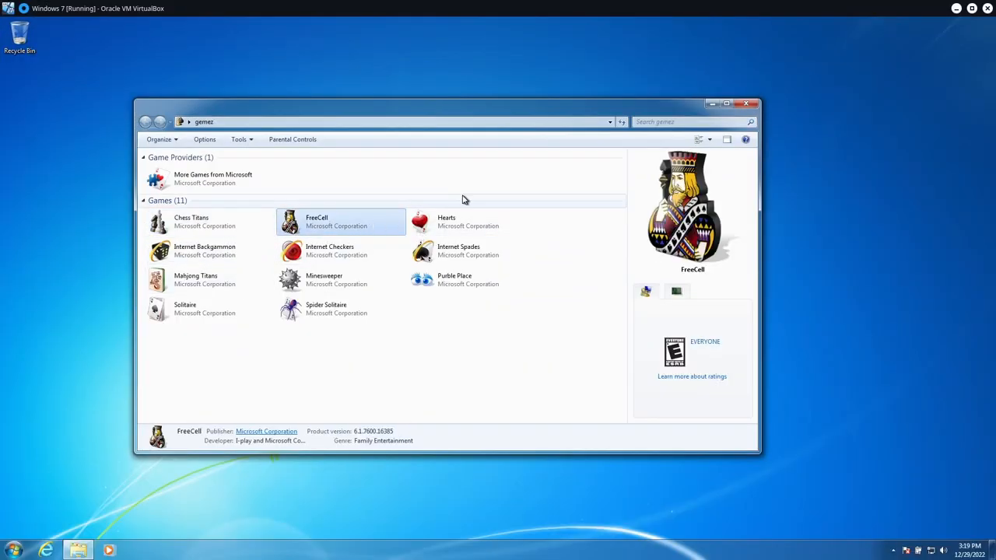
click(336, 251)
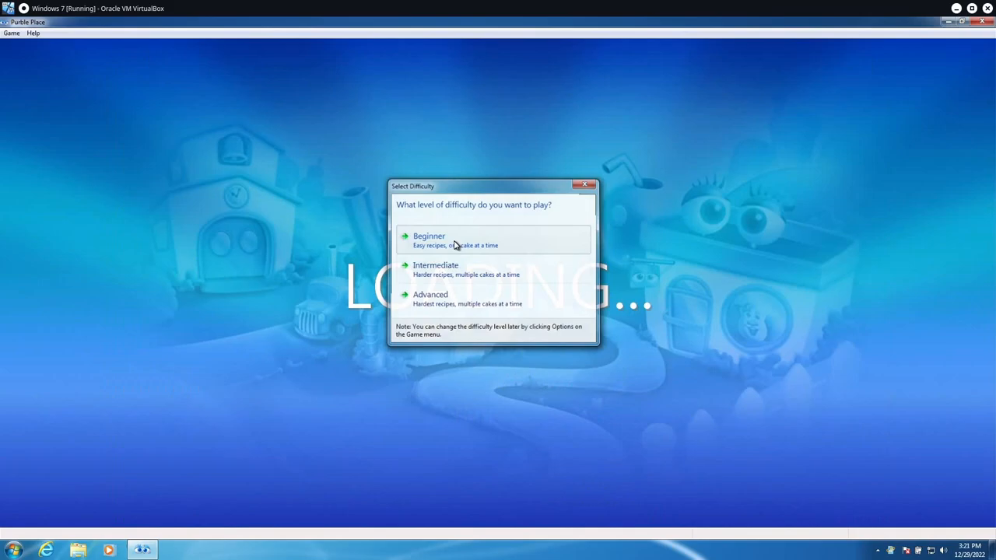
- Play Purble Place at Beginner and send one pink heart-decorated cake, finishing 1 of 5
click(429, 235)
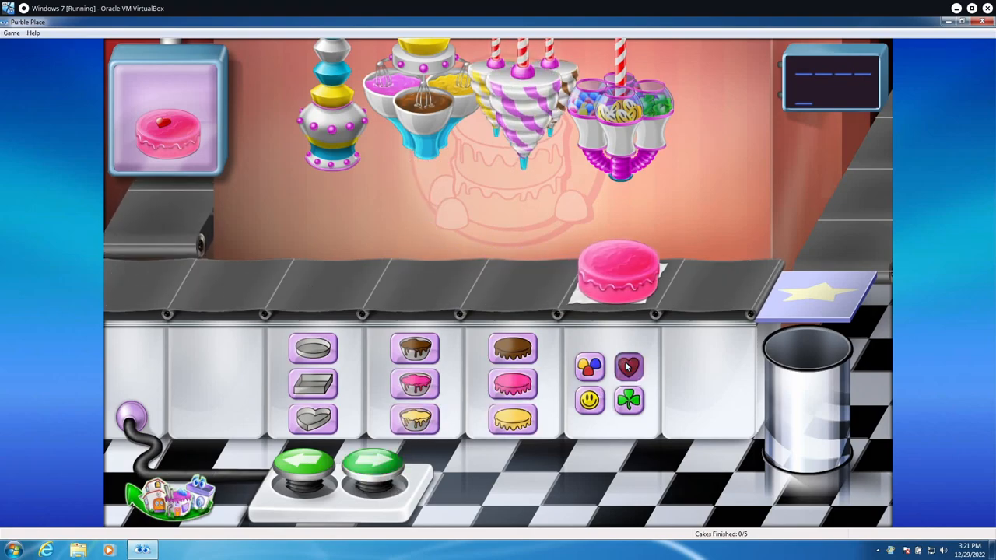
click(377, 467)
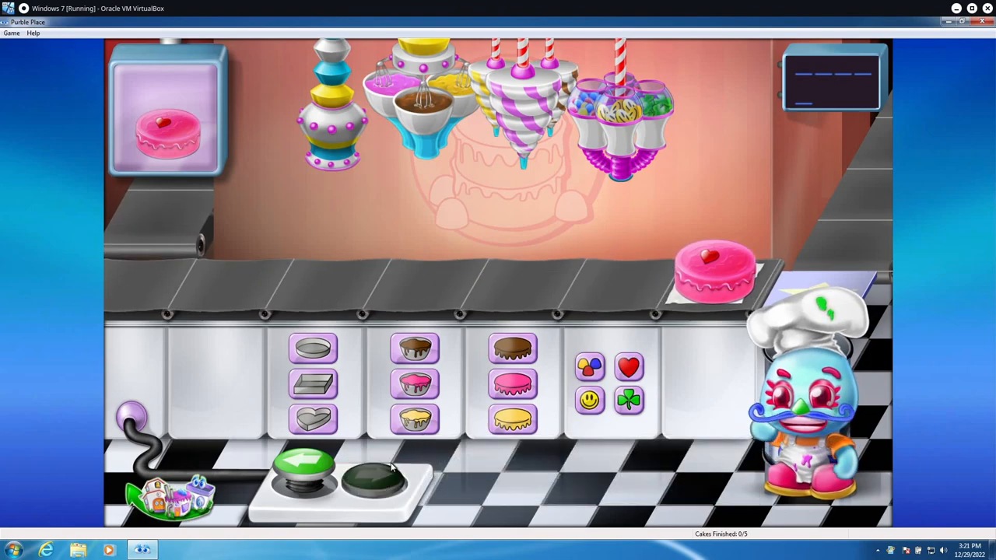
click(378, 467)
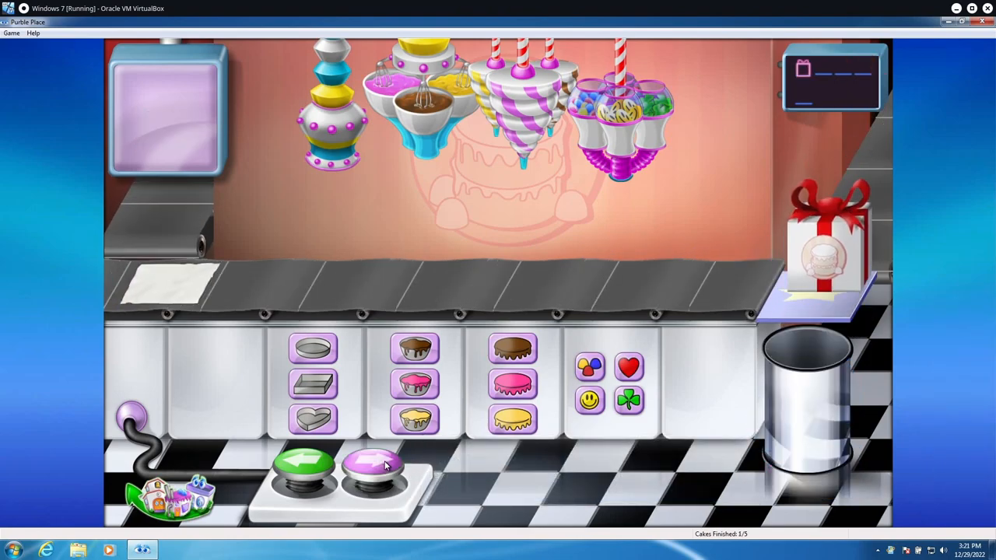
click(377, 464)
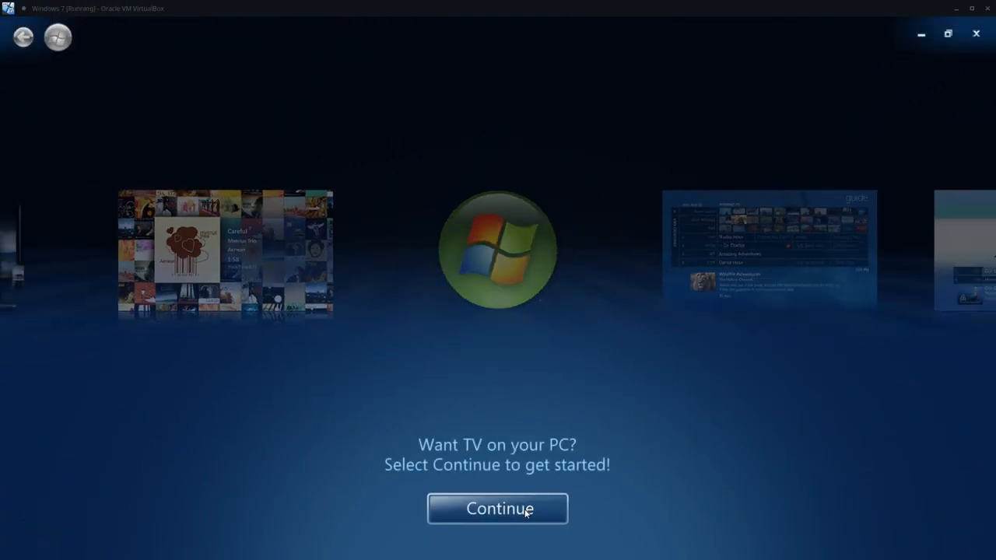
- Run Media Center Express setup, browse music by albums and artists, then open Movies
click(497, 509)
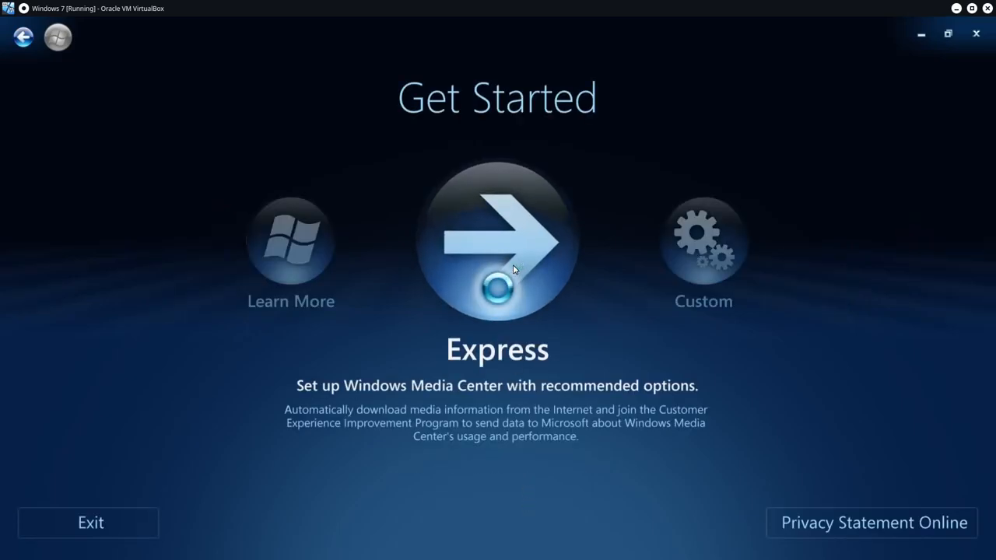
click(497, 241)
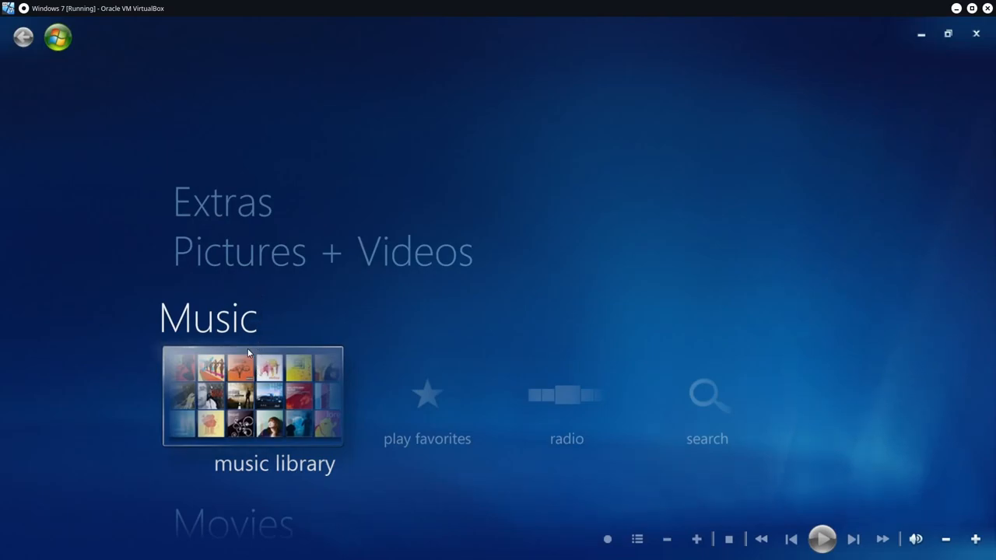
mouse_move(249, 371)
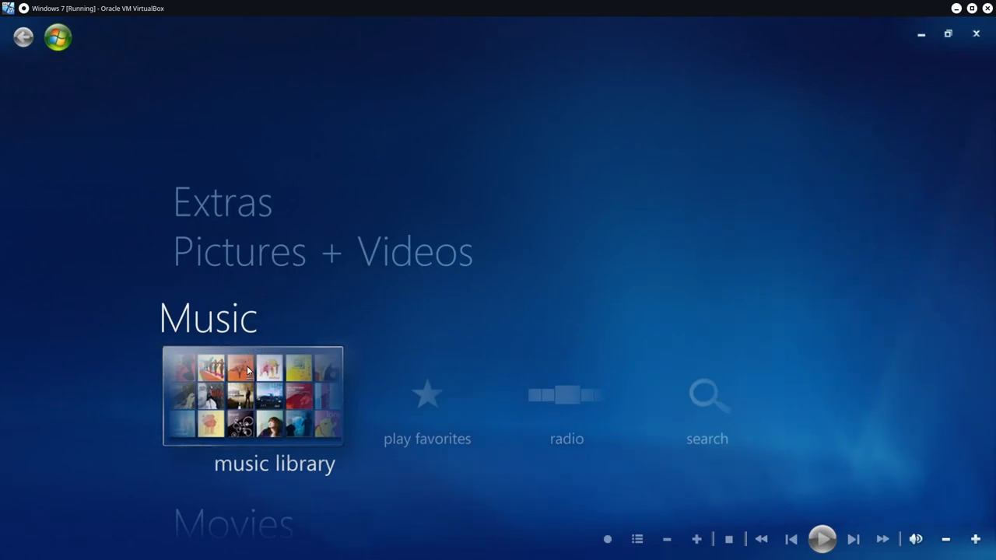
mouse_move(365, 438)
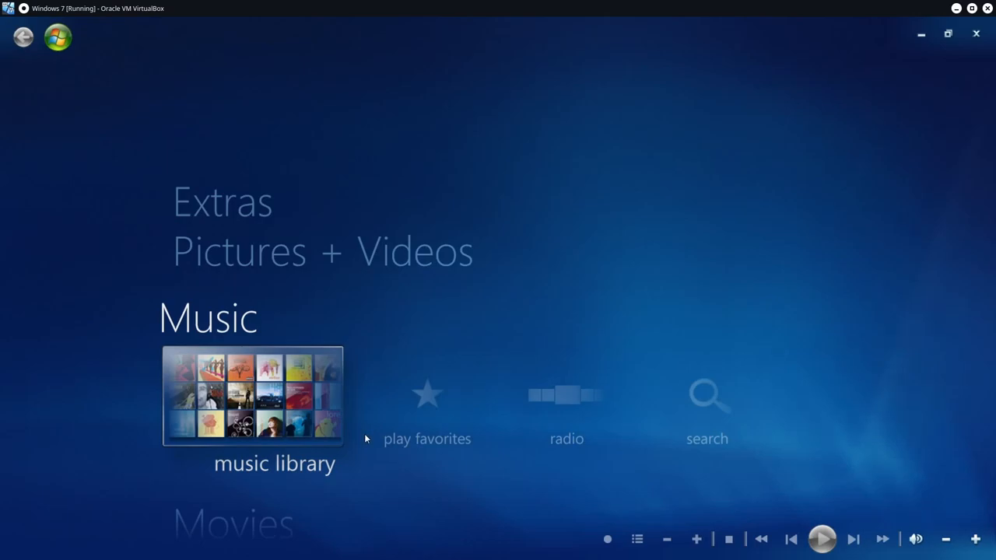
click(252, 397)
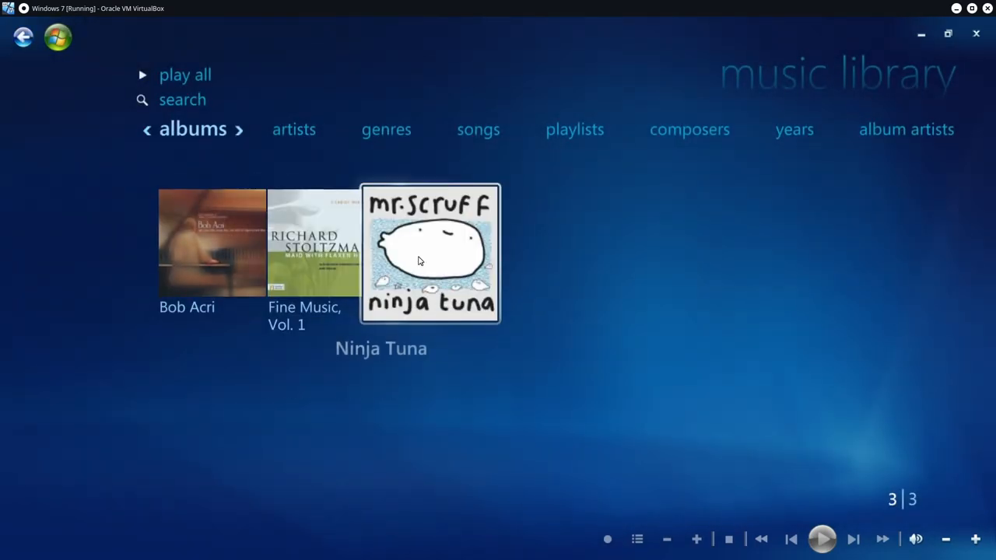
mouse_move(551, 220)
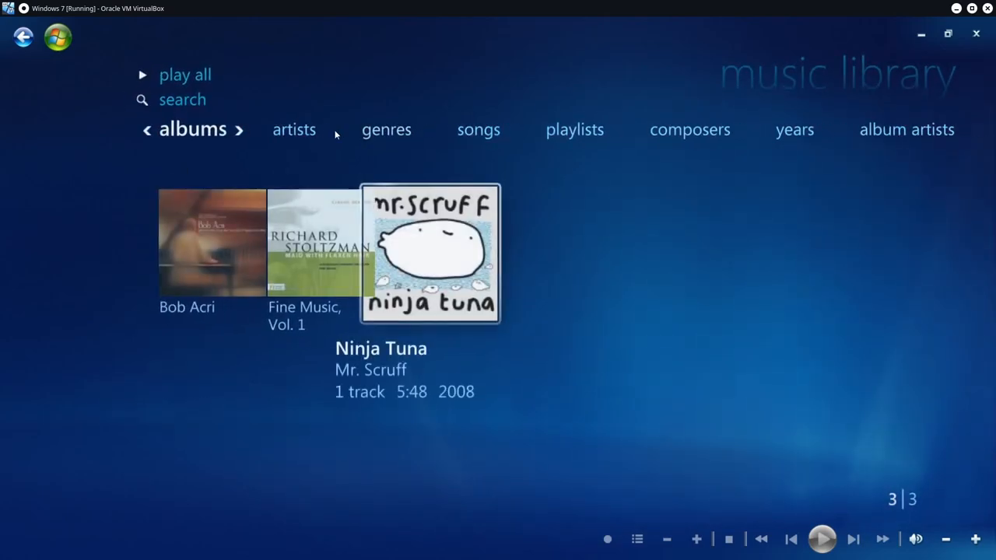
click(294, 129)
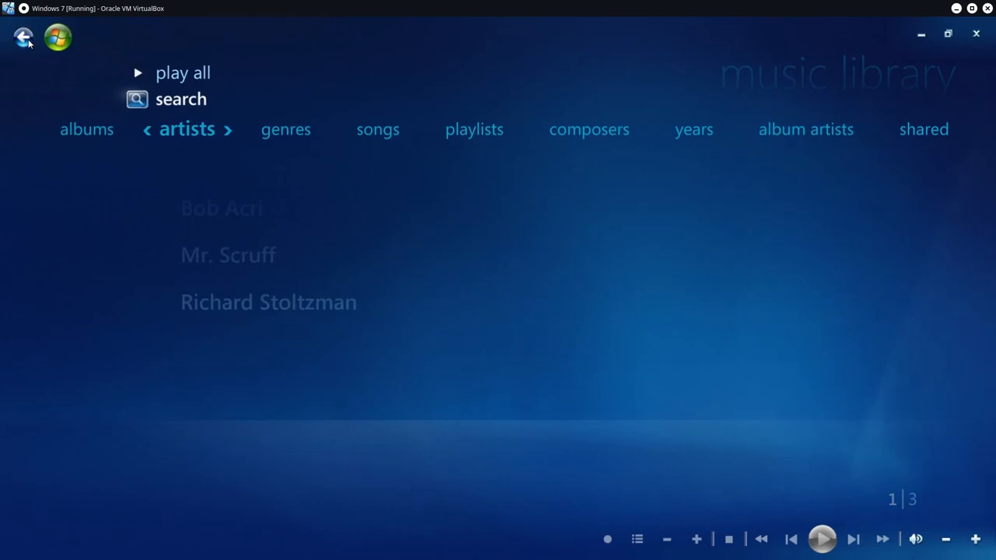
click(24, 36)
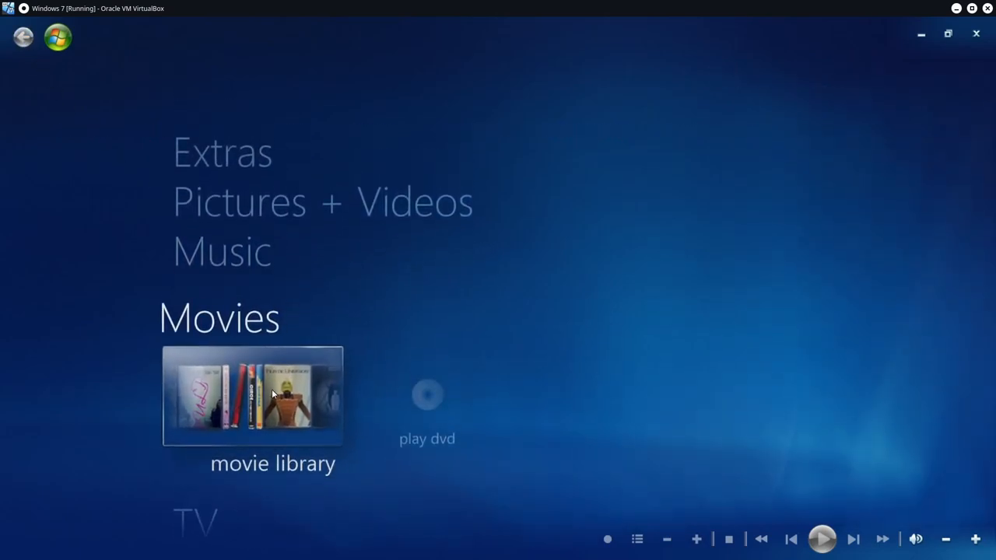
click(251, 395)
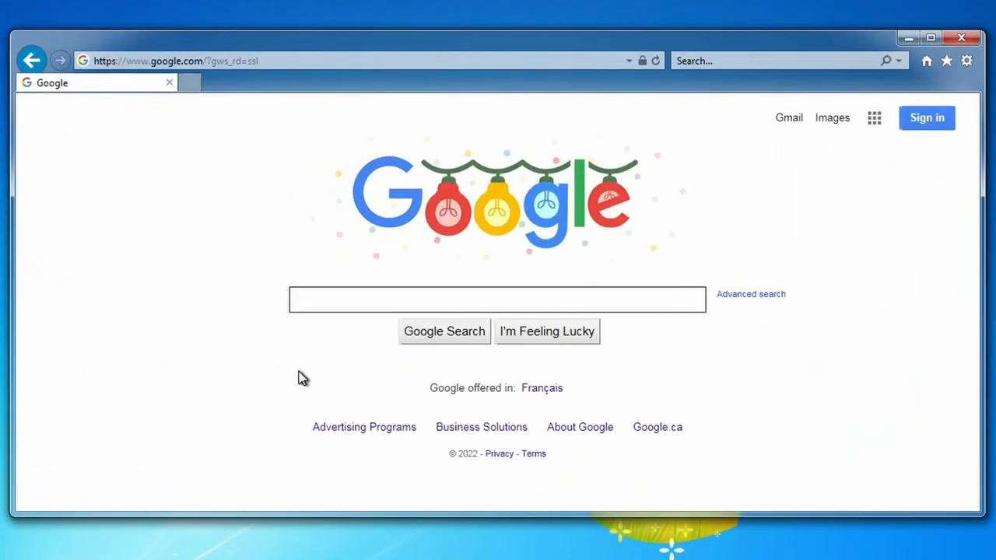
- Search 'inter' to launch Internet Explorer on the Google homepage
text(inter)
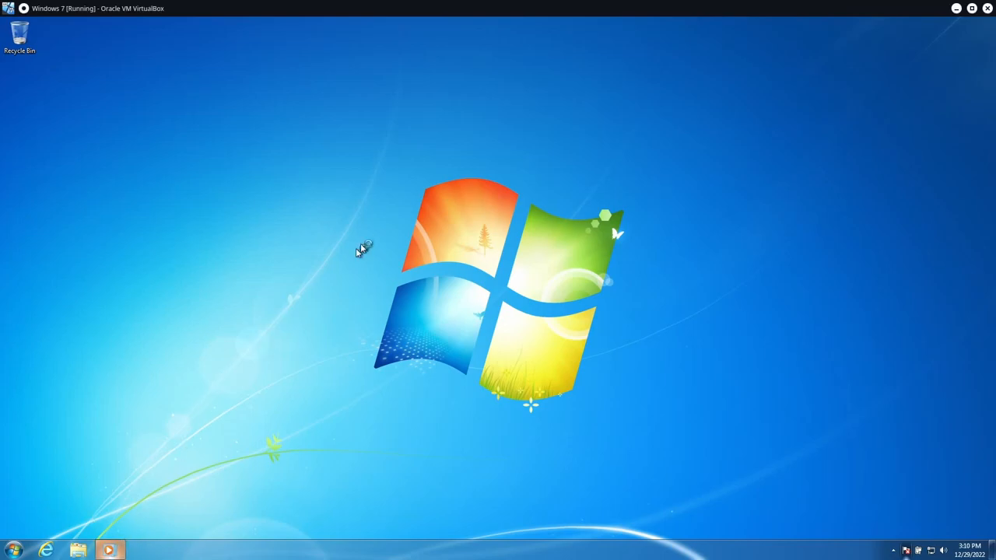
mouse_move(384, 238)
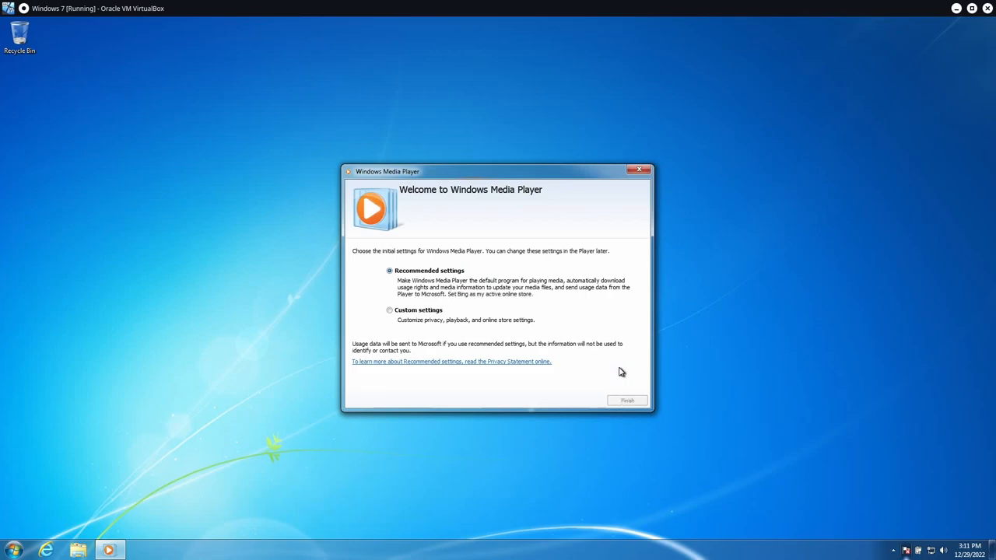
- Finish Media Player's first run with Recommended settings and view the three-album music library
click(627, 400)
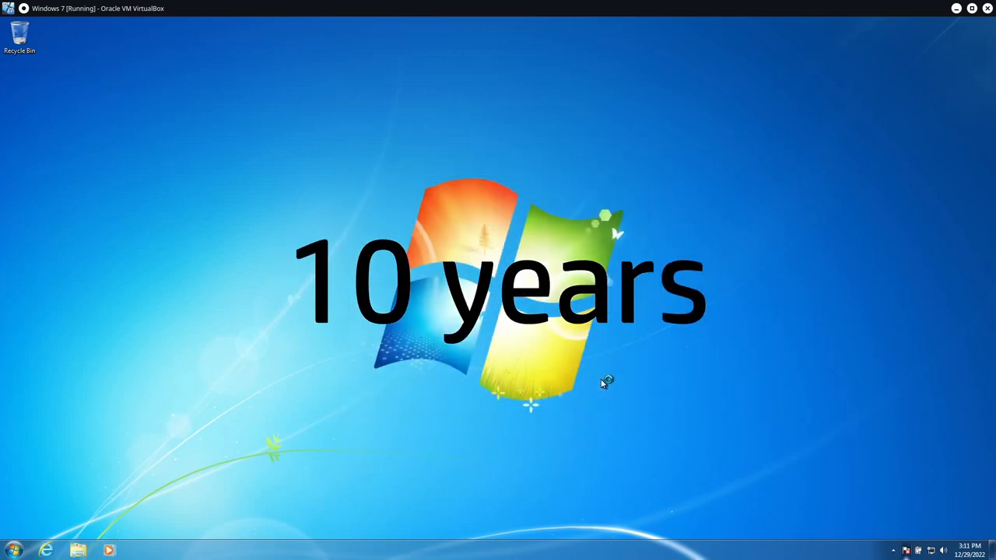
click(108, 551)
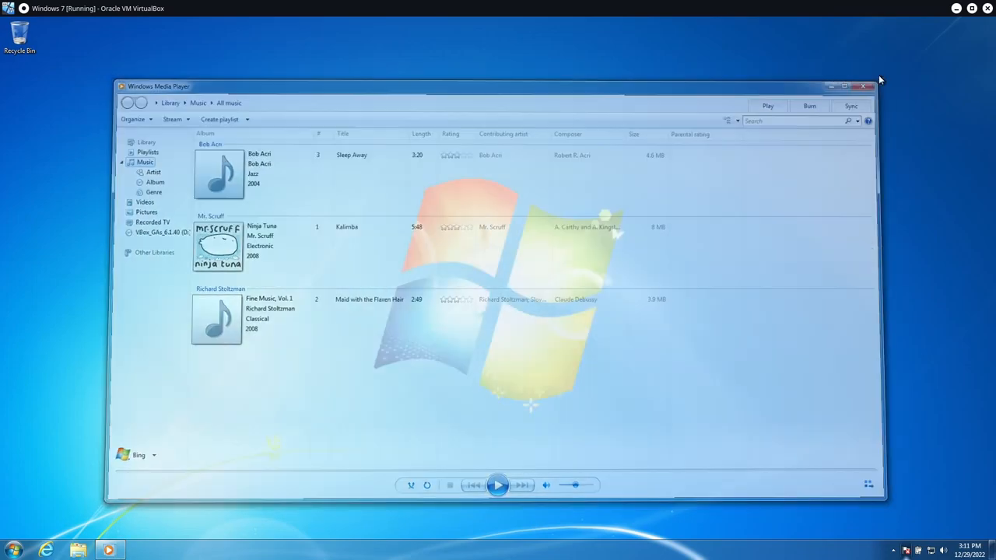
click(77, 551)
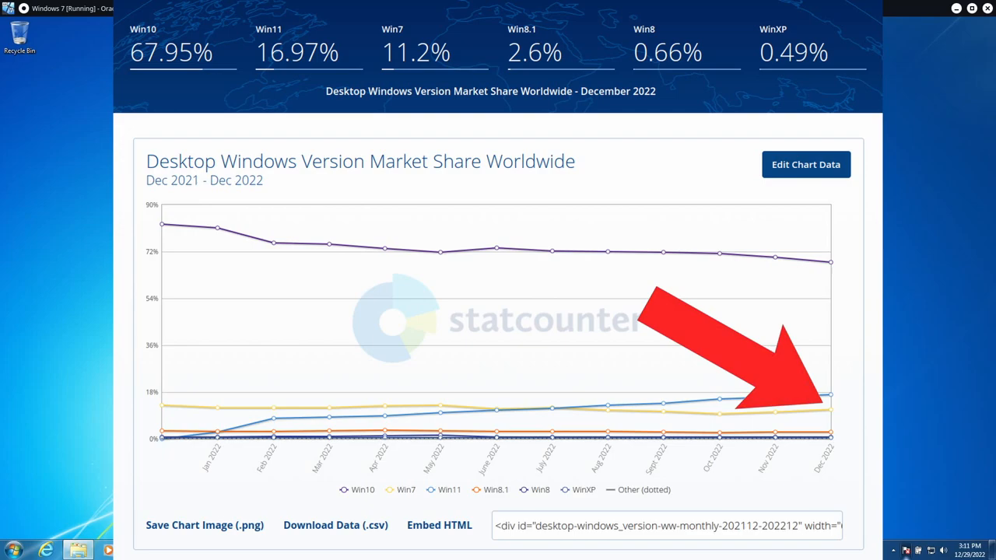
- Review the StatCounter chart with Windows 7 at 11.2%, then browse Start menu programs
click(11, 551)
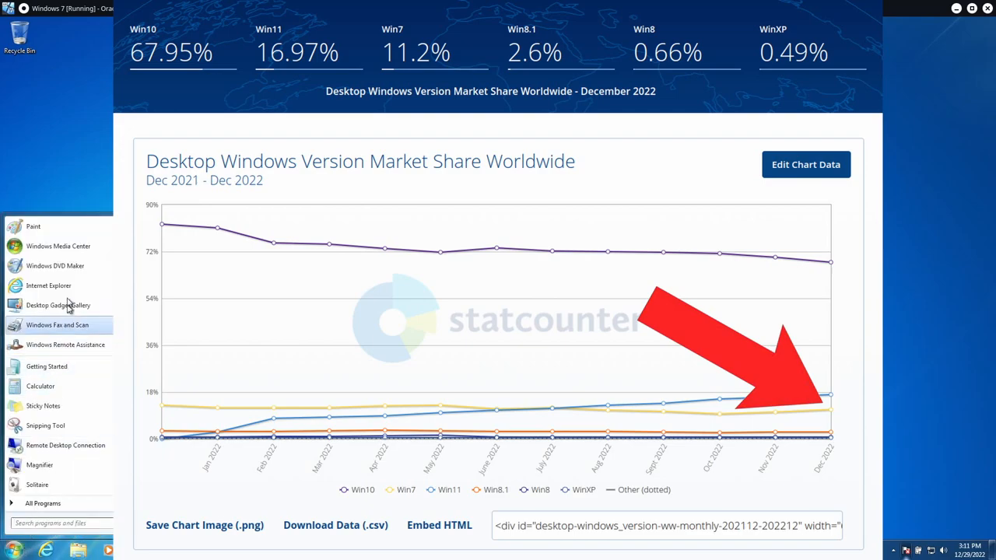
mouse_move(58, 266)
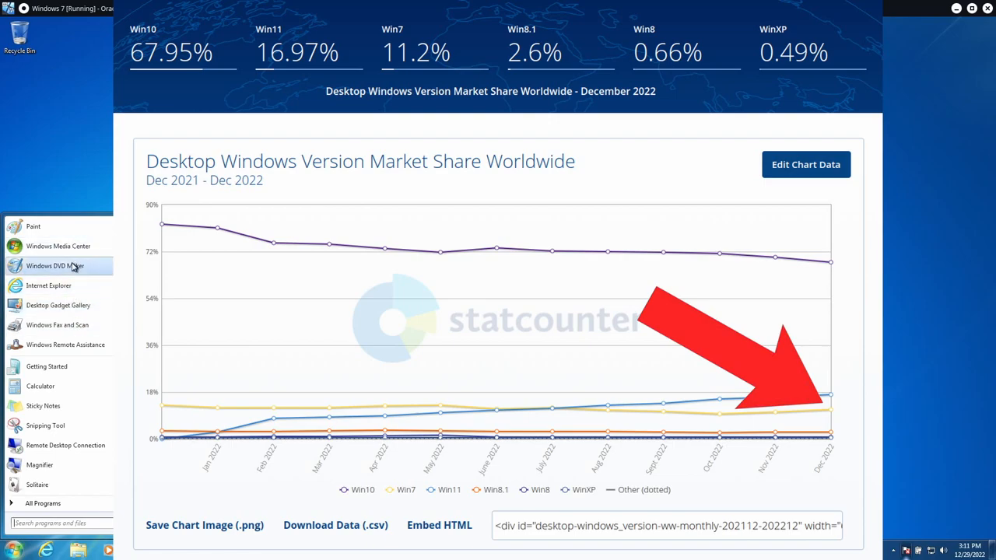
click(55, 265)
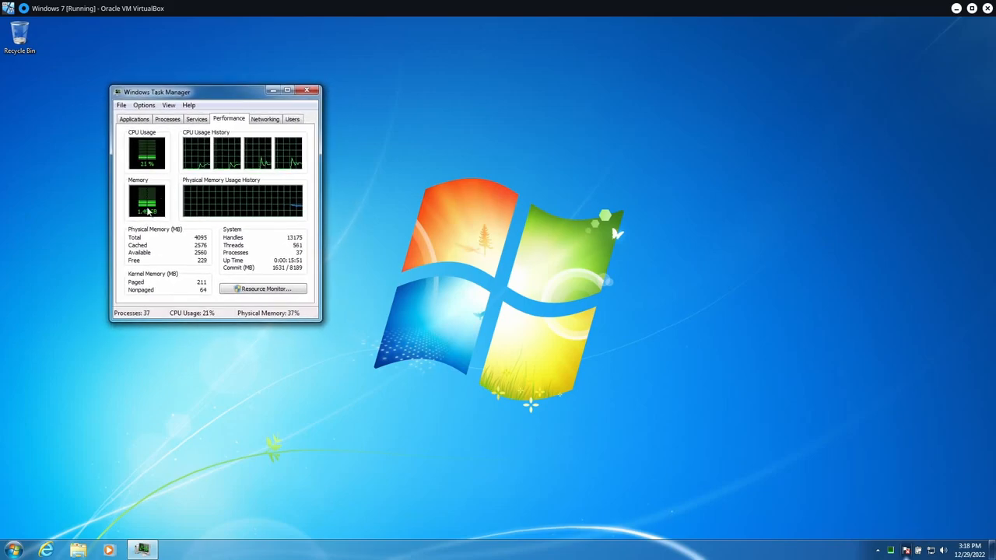
- Watch Task Manager reach 36% CPU and 1.82 GB memory, then show hidden tray icons
click(893, 551)
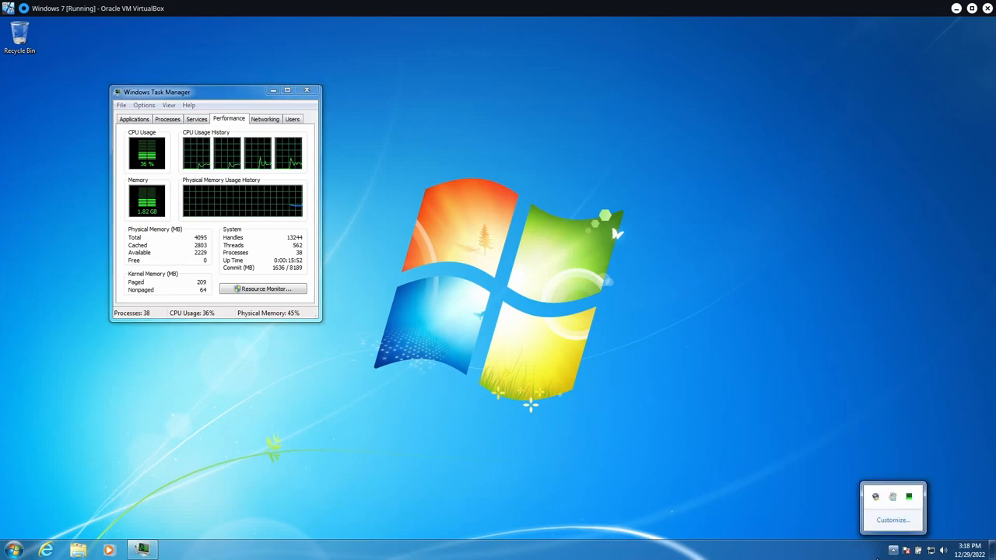